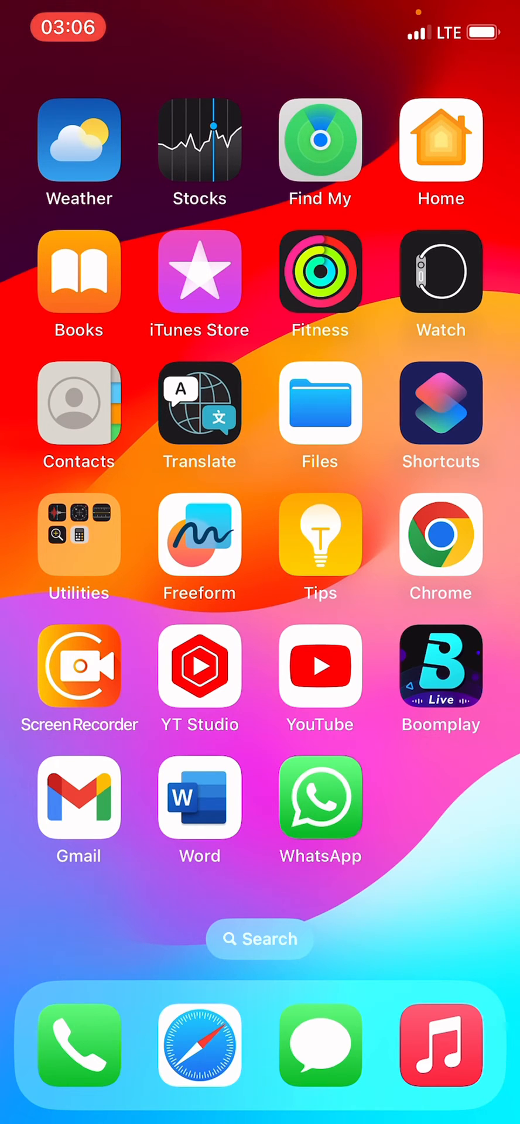
Launch the Files app from its Home Screen icon.
{"action": "left_click", "coordinate": [319, 402]}
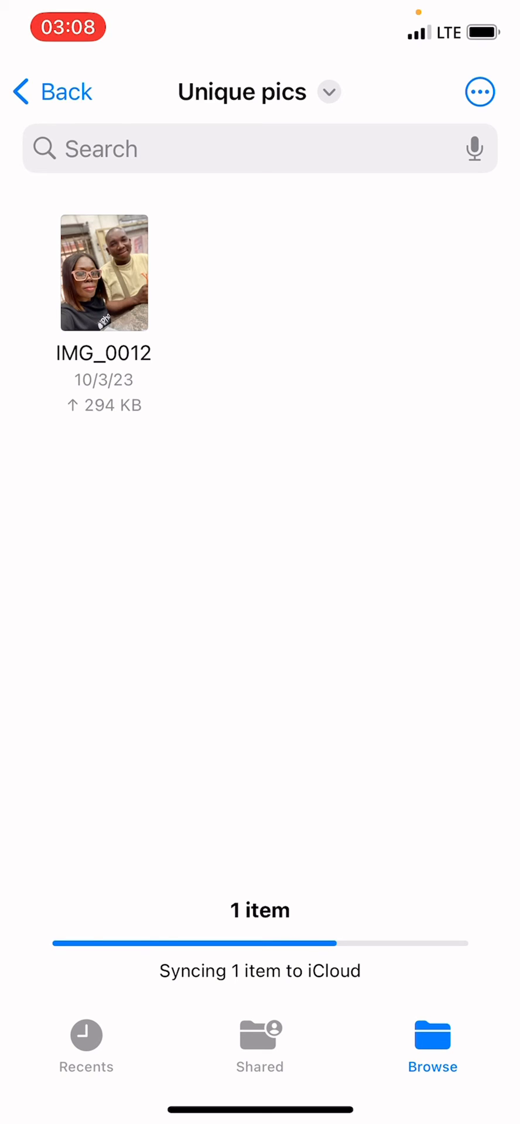
Paste the copied photo IMG_0012 into the Unique pics folder.
{"action": "left_click", "coordinate": [479, 92]}
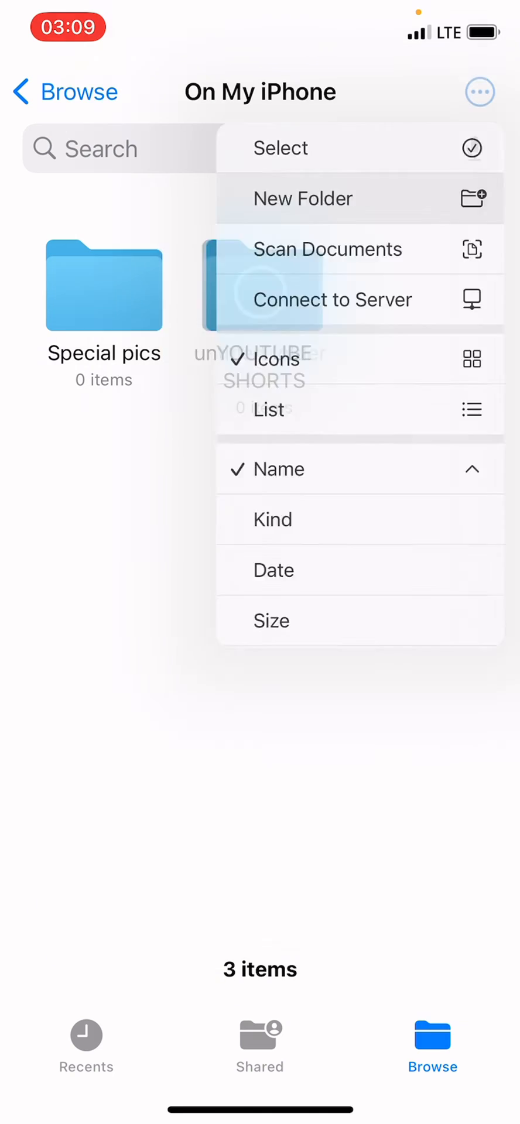